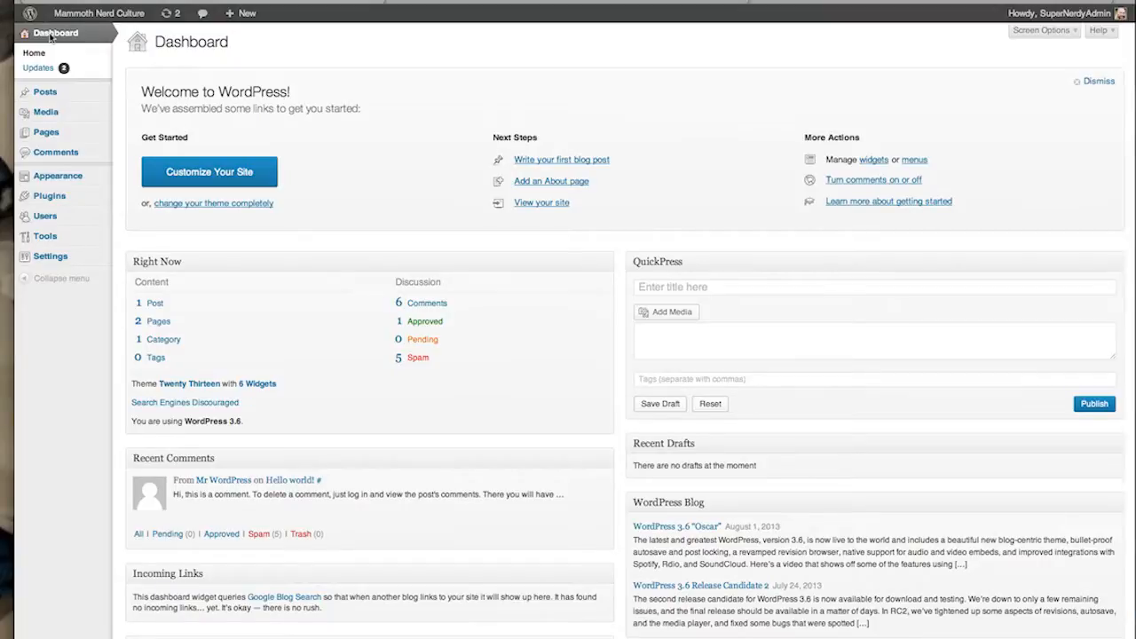
{"action": "mouse_move", "coordinate": [56, 152]}
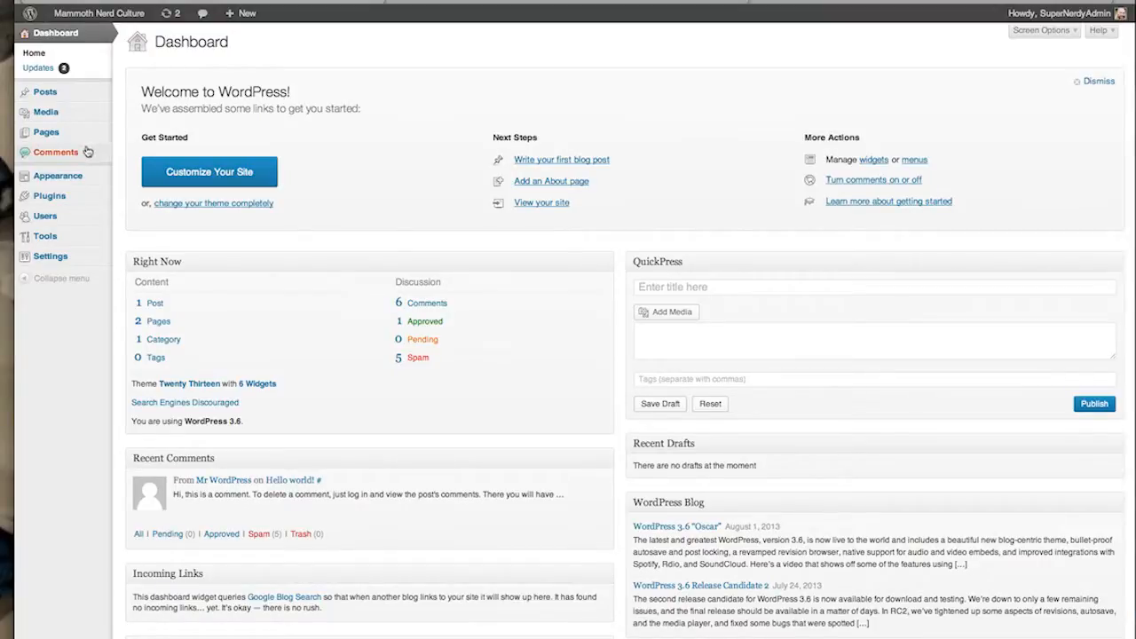
{"action": "mouse_move", "coordinate": [96, 163]}
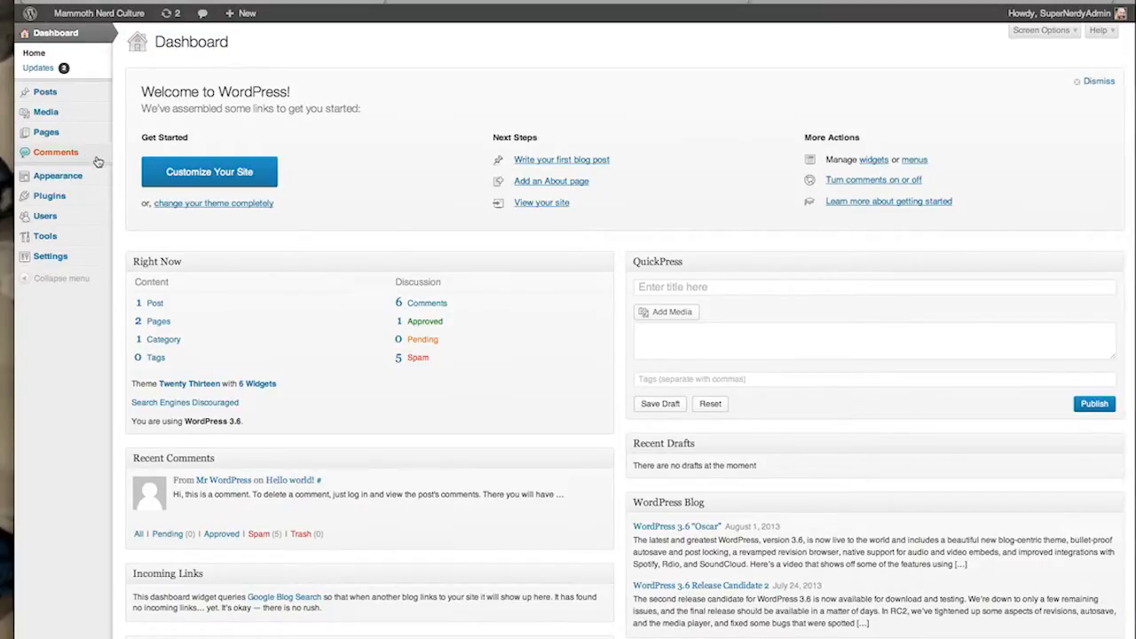
{"action": "mouse_move", "coordinate": [52, 165]}
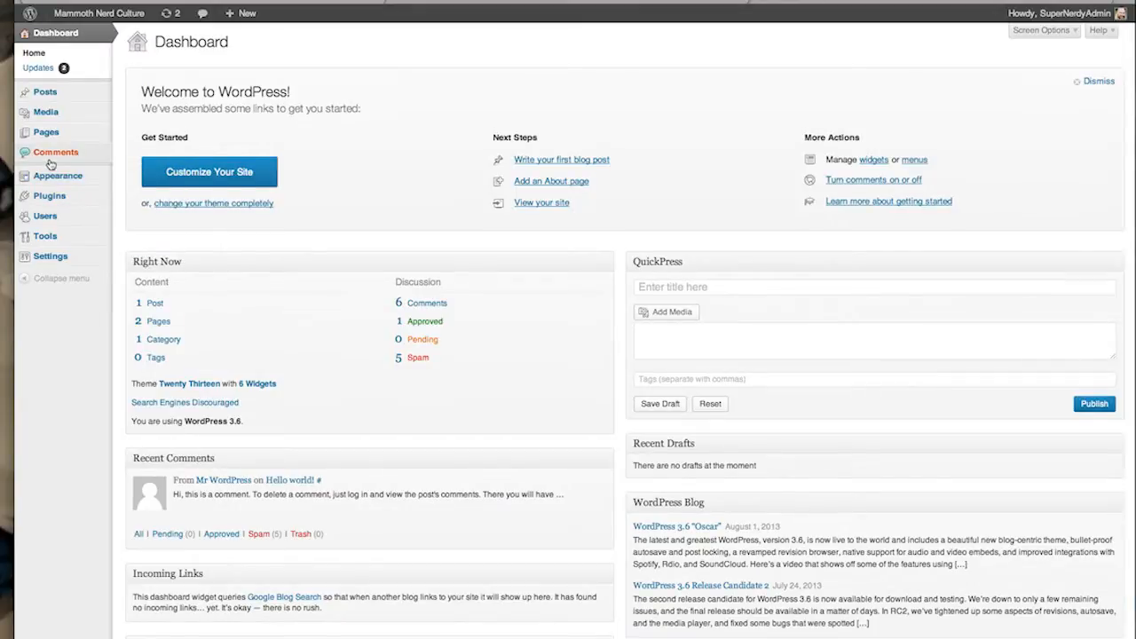
{"action": "mouse_move", "coordinate": [45, 132]}
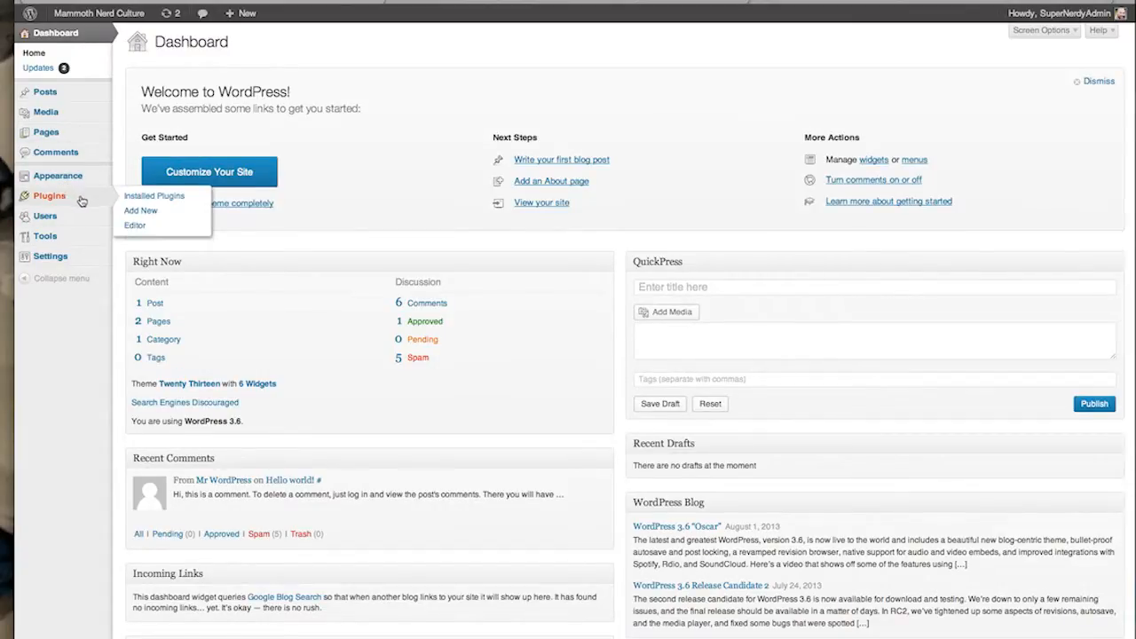
Search the plugin directory for 'smush it' from Plugins > Add New
{"action": "left_click", "coordinate": [140, 210]}
{"action": "type", "text": "smush it"}
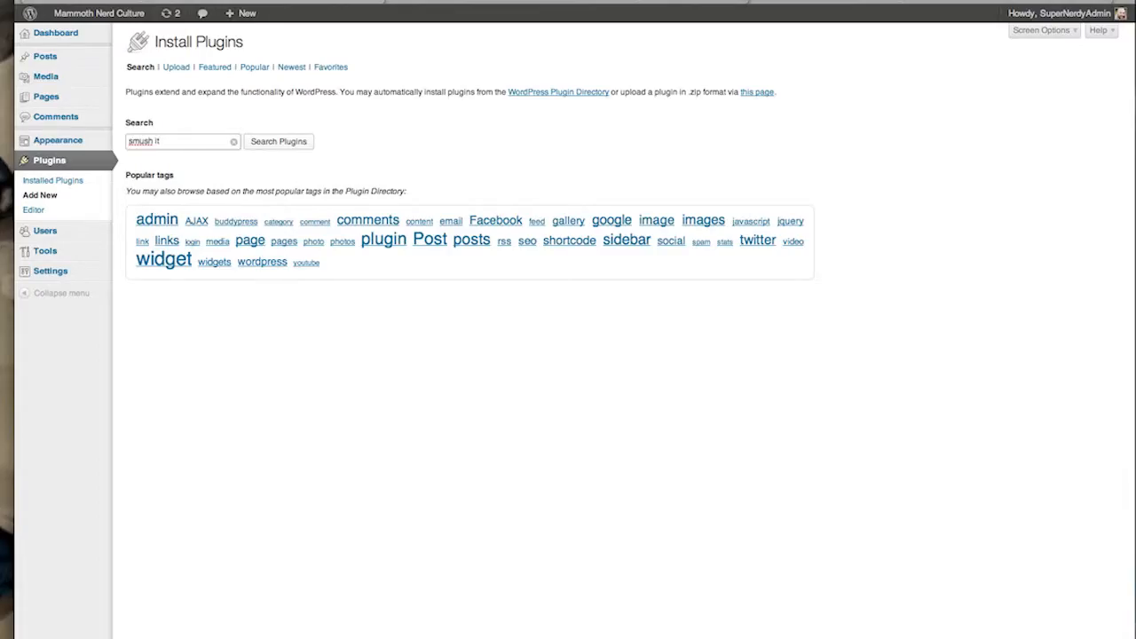
{"action": "left_click", "coordinate": [279, 141]}
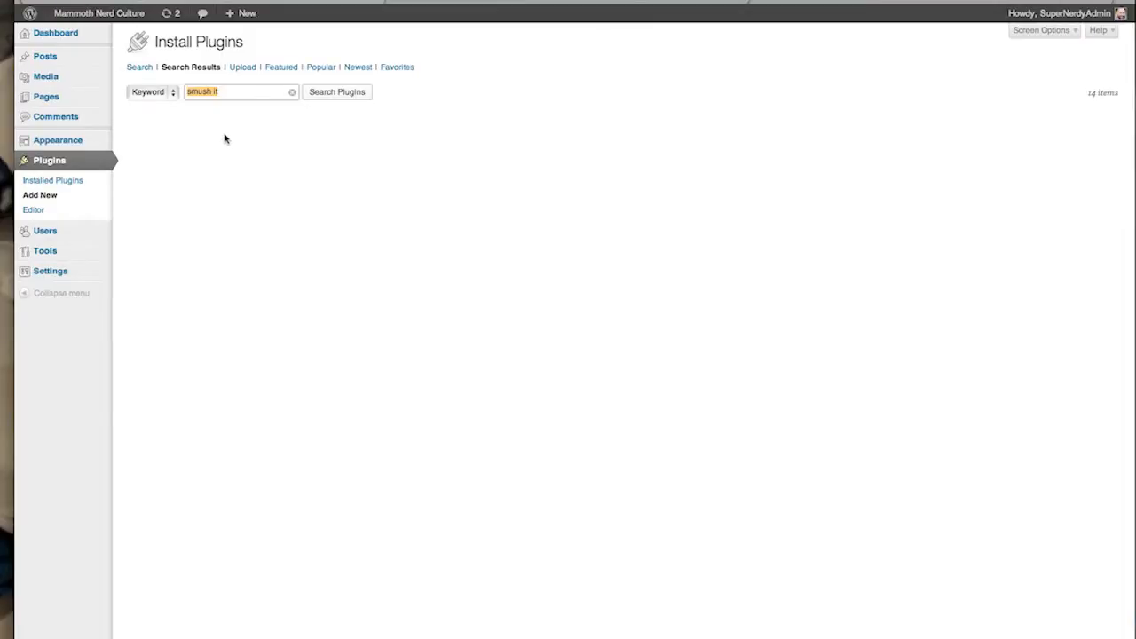
{"action": "left_click", "coordinate": [336, 91]}
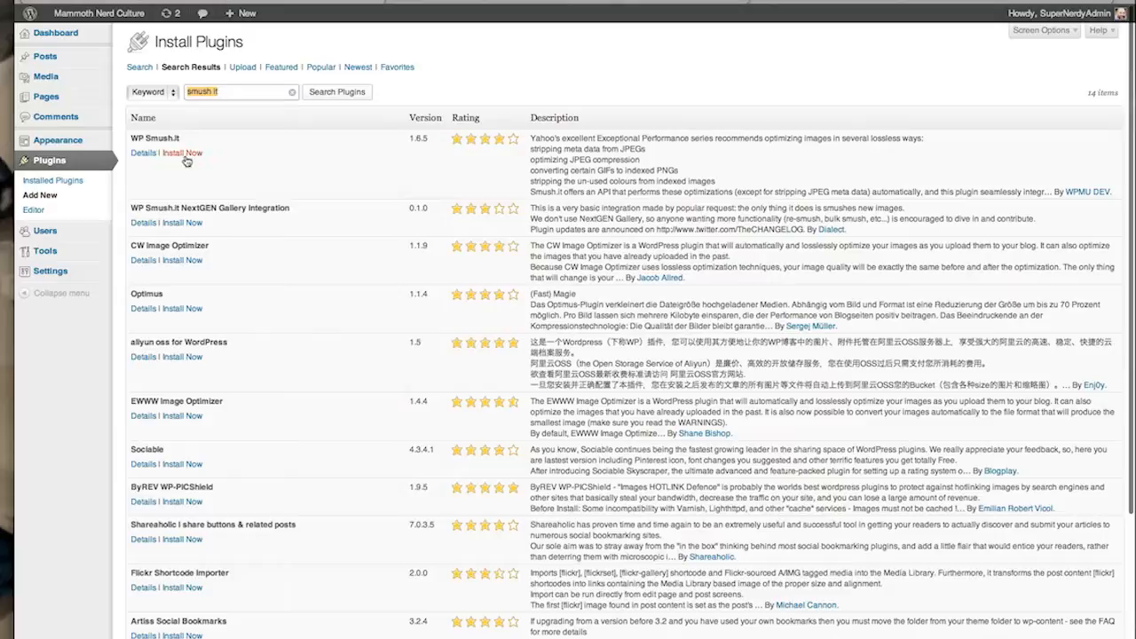
Install WP Smush.it 1.6.5 and activate it
{"action": "left_click", "coordinate": [182, 153]}
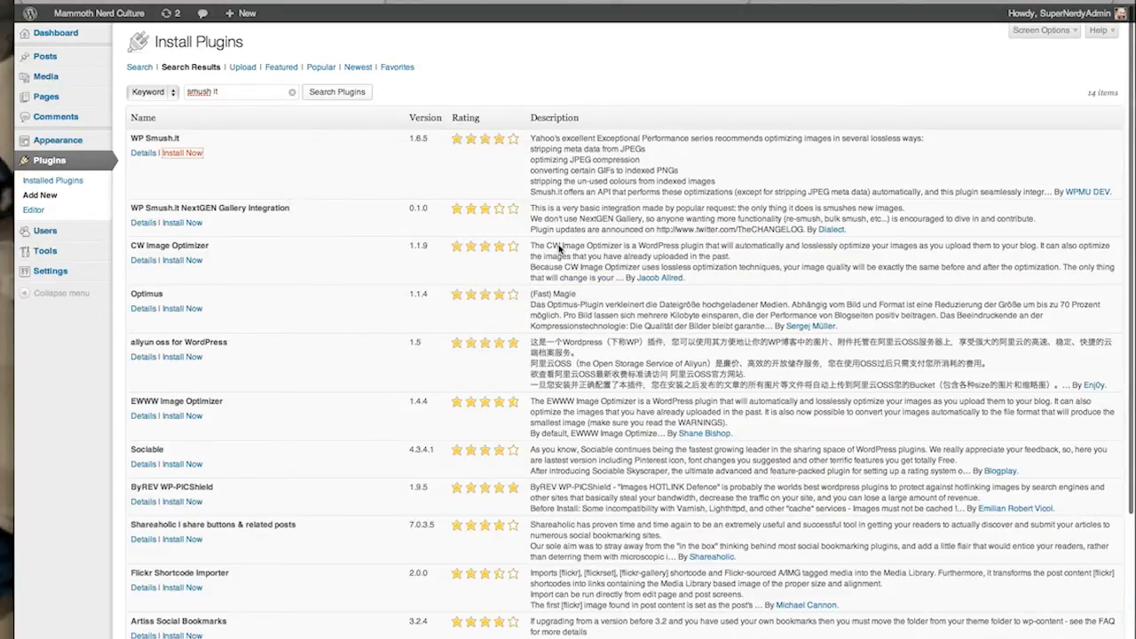
{"action": "left_click", "coordinate": [182, 152]}
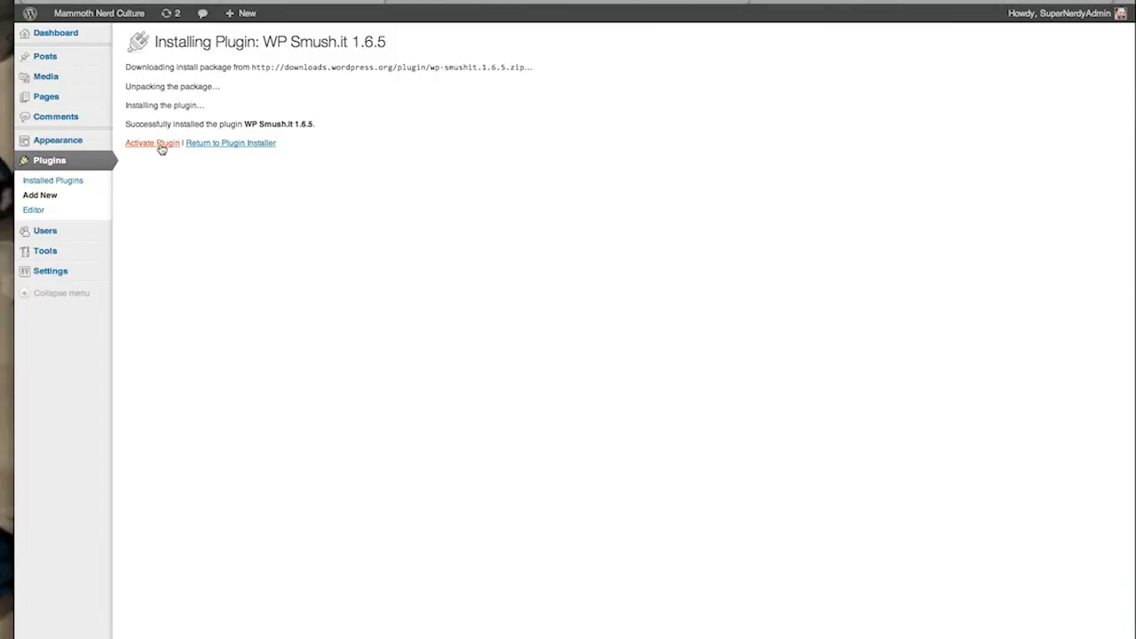
{"action": "left_click", "coordinate": [152, 143]}
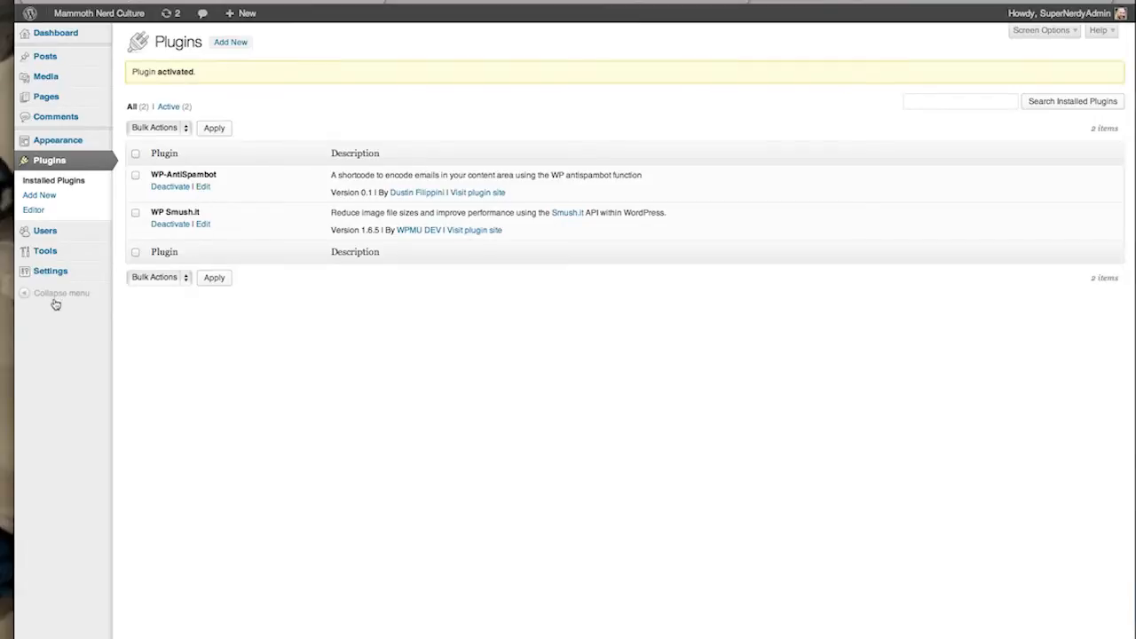
{"action": "mouse_move", "coordinate": [44, 251]}
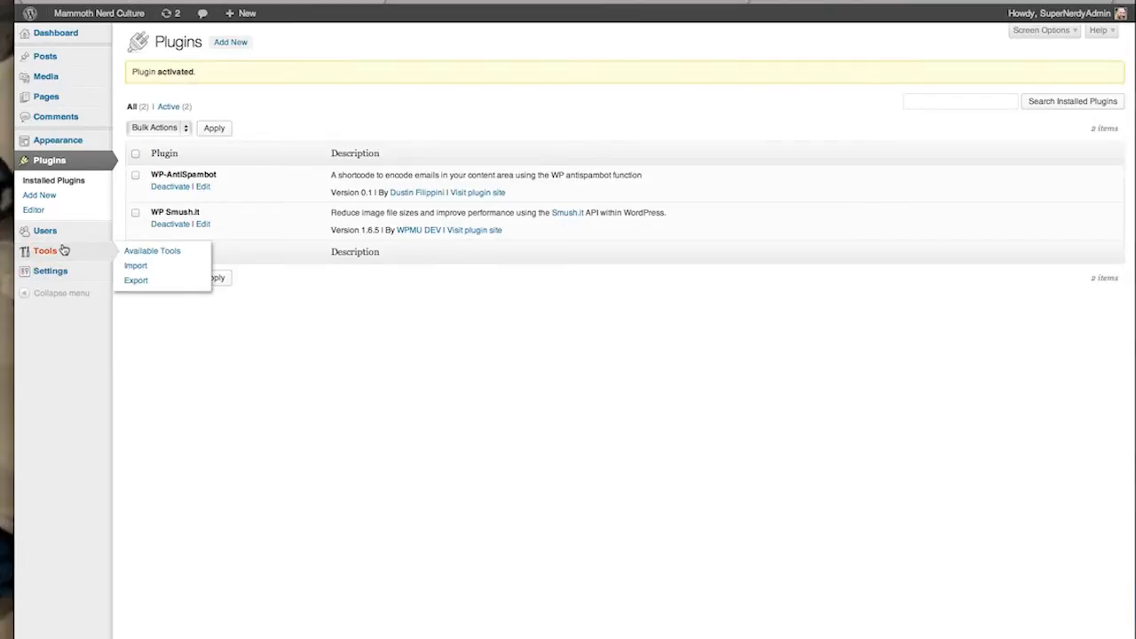
{"action": "mouse_move", "coordinate": [53, 180]}
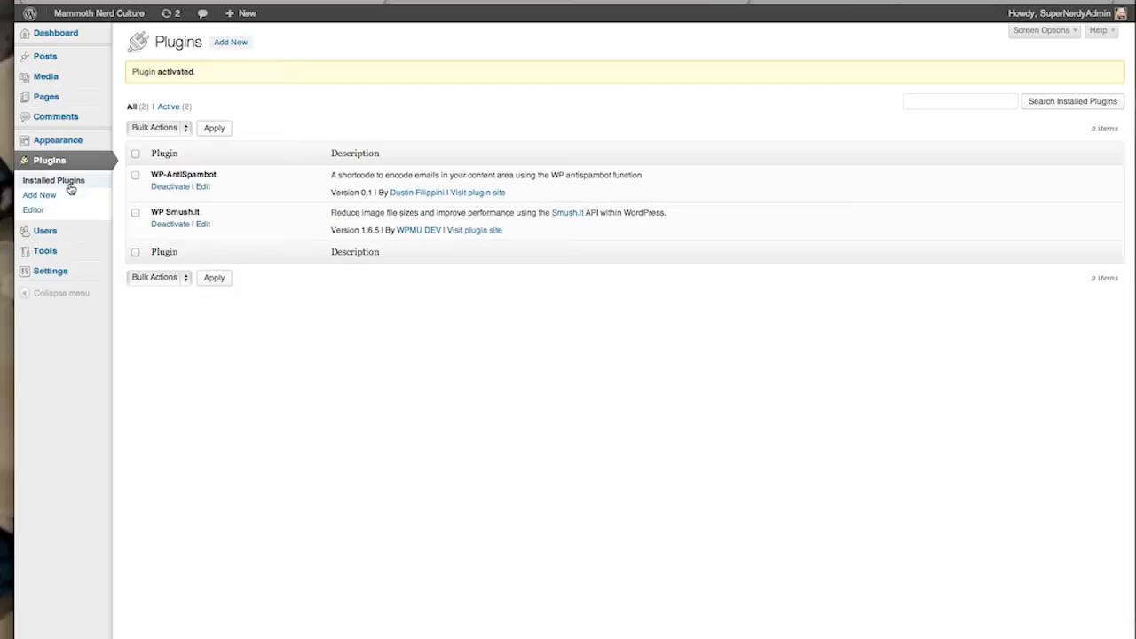
{"action": "mouse_move", "coordinate": [46, 96]}
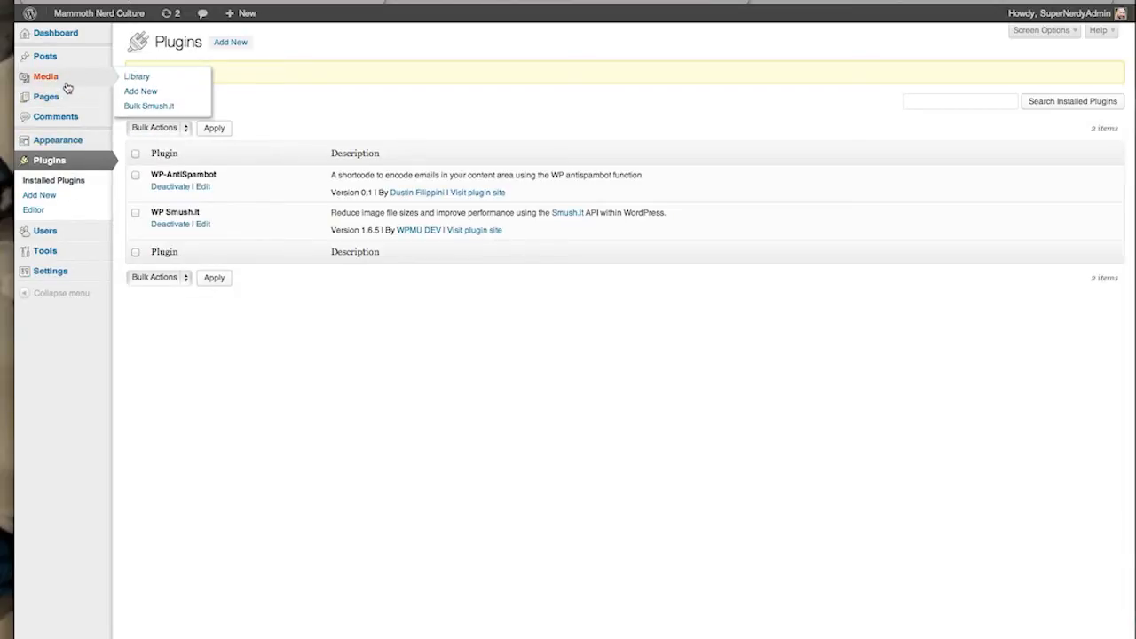
Upload breakfast.jpg to the media library via Media > Add New
{"action": "left_click", "coordinate": [137, 76]}
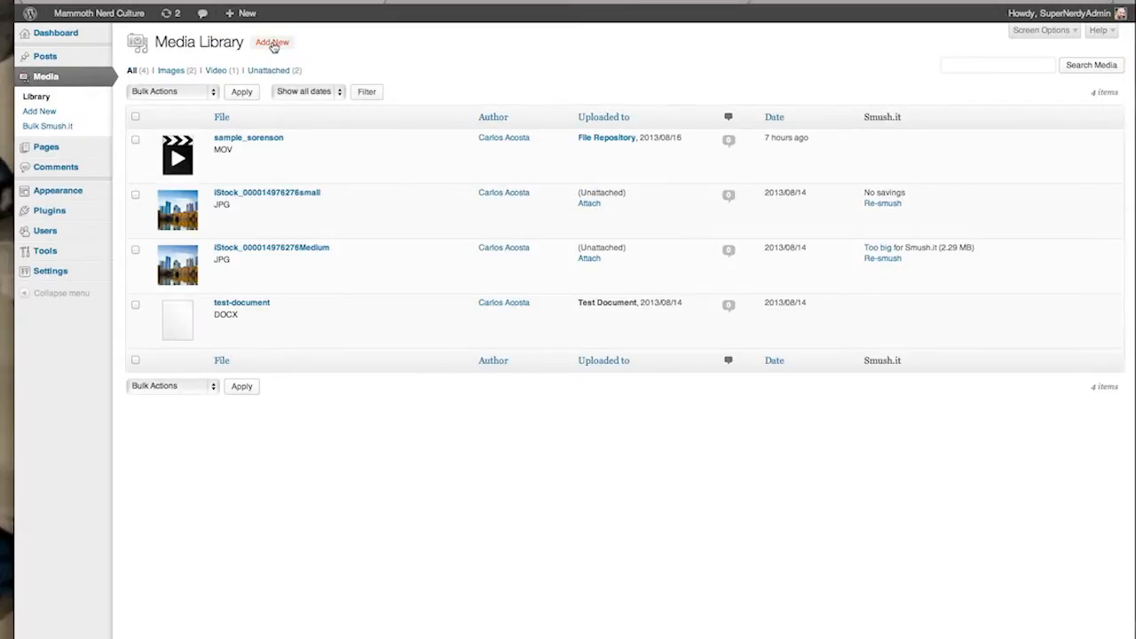
{"action": "left_click", "coordinate": [271, 43]}
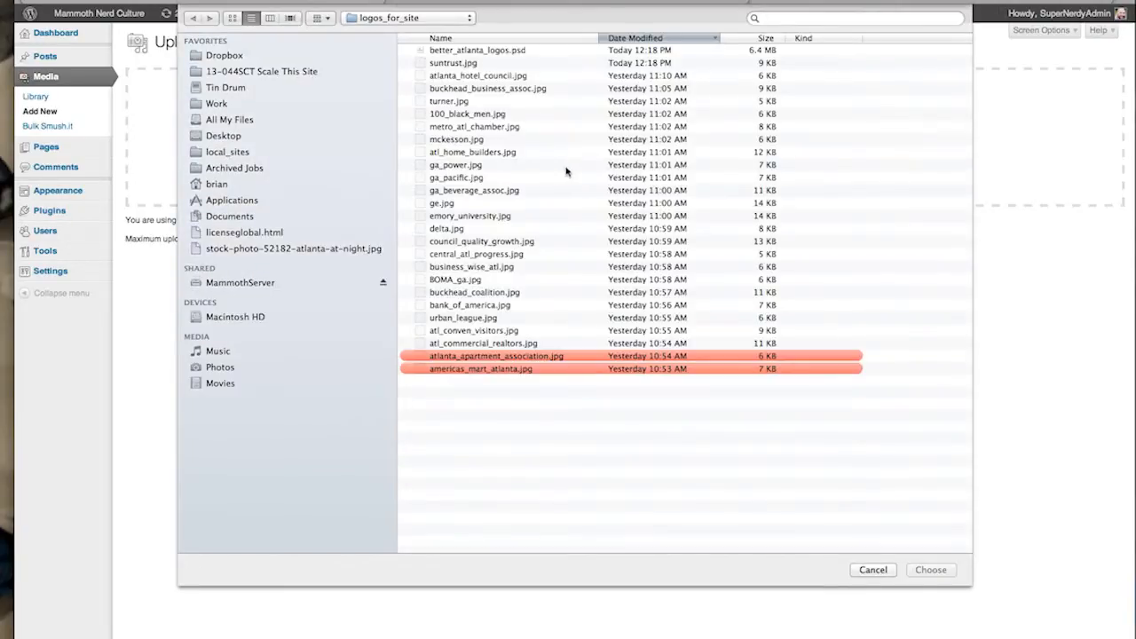
{"action": "left_click", "coordinate": [223, 136]}
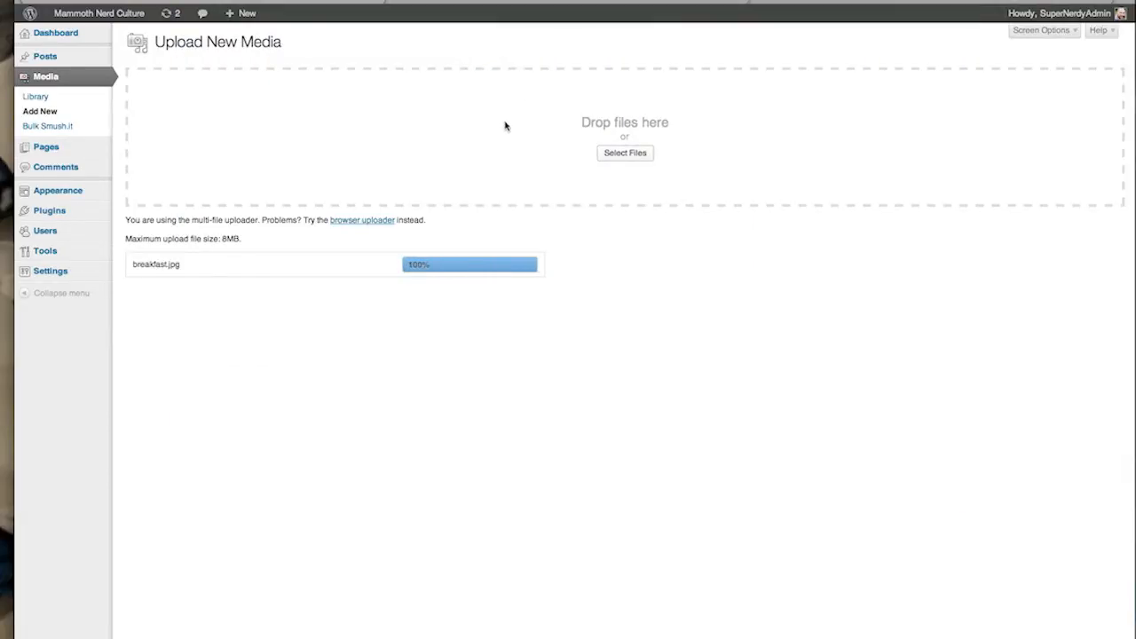
{"action": "mouse_move", "coordinate": [508, 133]}
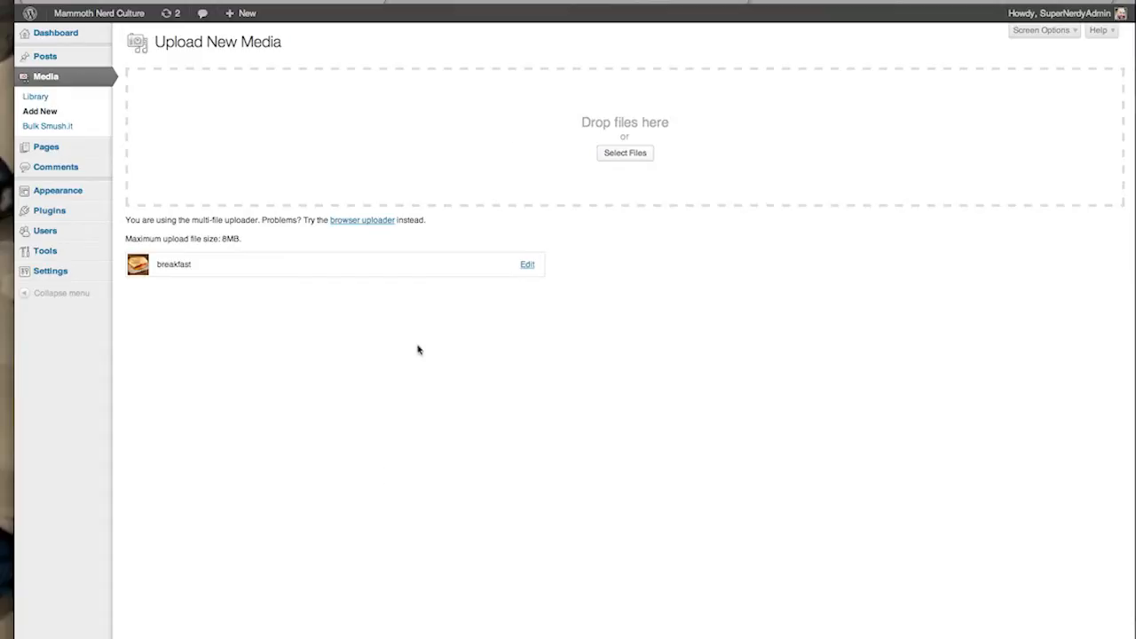
{"action": "mouse_move", "coordinate": [47, 126]}
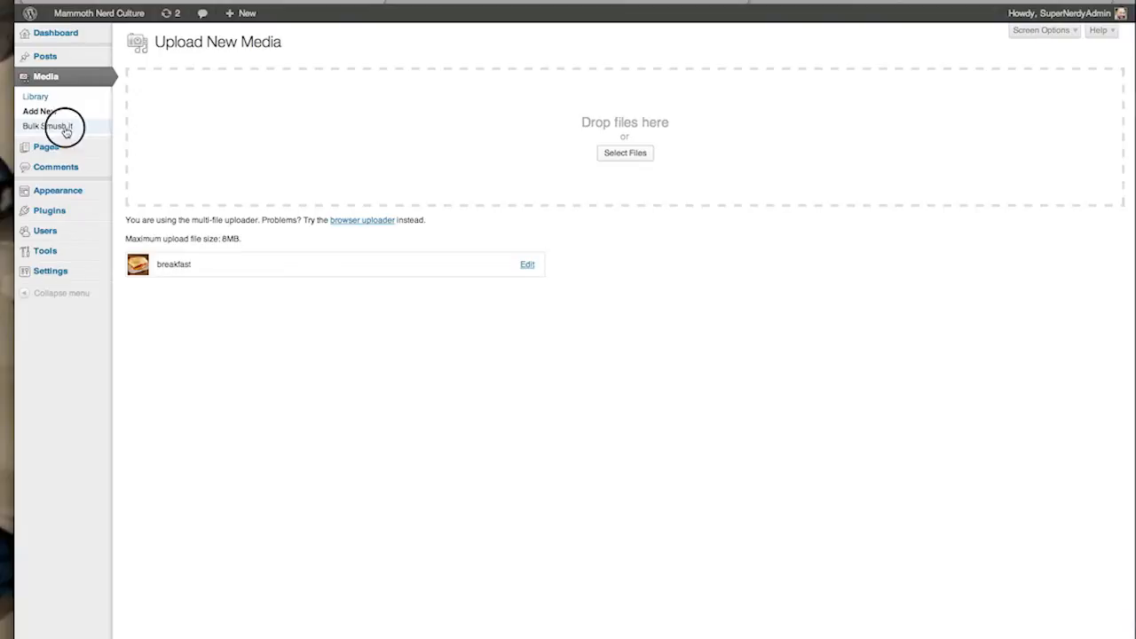
Run Bulk WP Smush.it on all three library images, including breakfast
{"action": "left_click", "coordinate": [48, 125]}
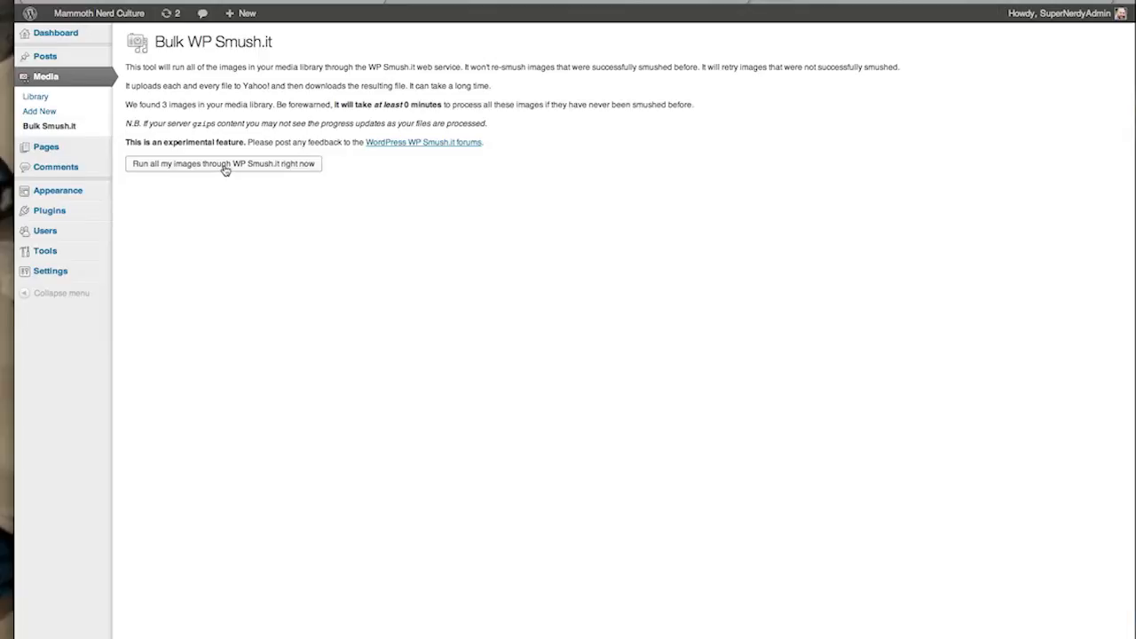
{"action": "mouse_move", "coordinate": [224, 165]}
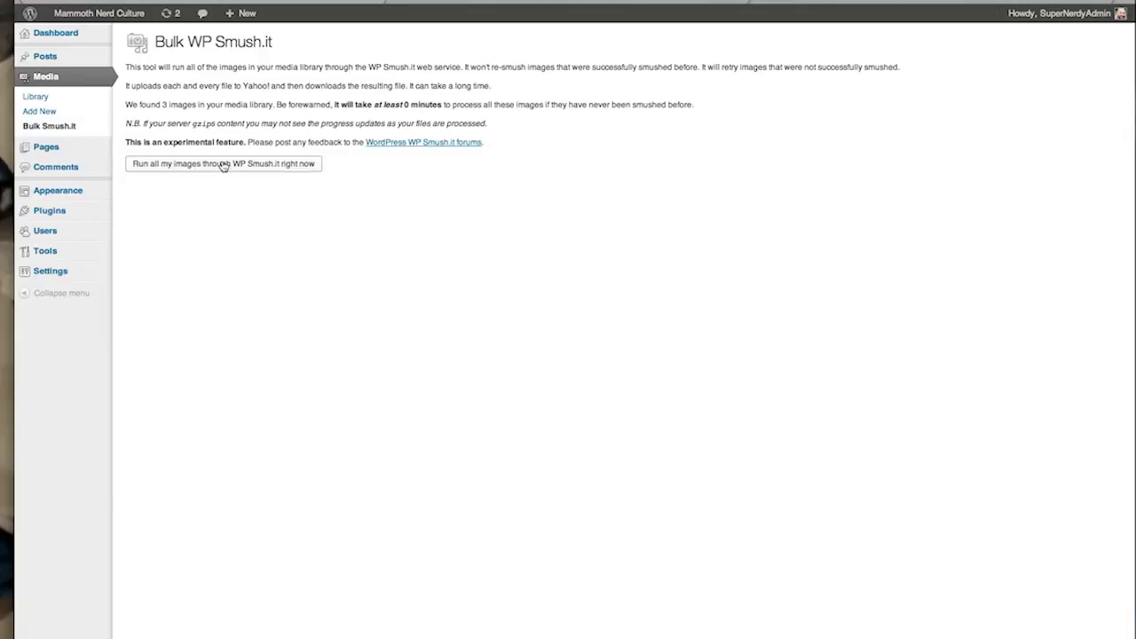
{"action": "left_click", "coordinate": [223, 163]}
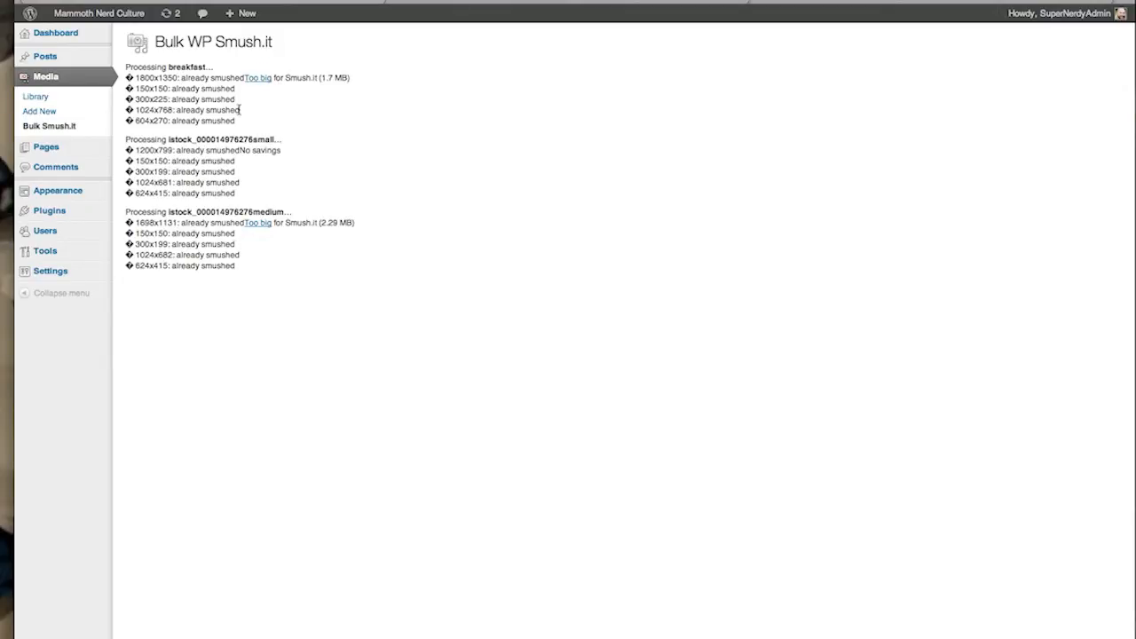
{"action": "mouse_move", "coordinate": [206, 140]}
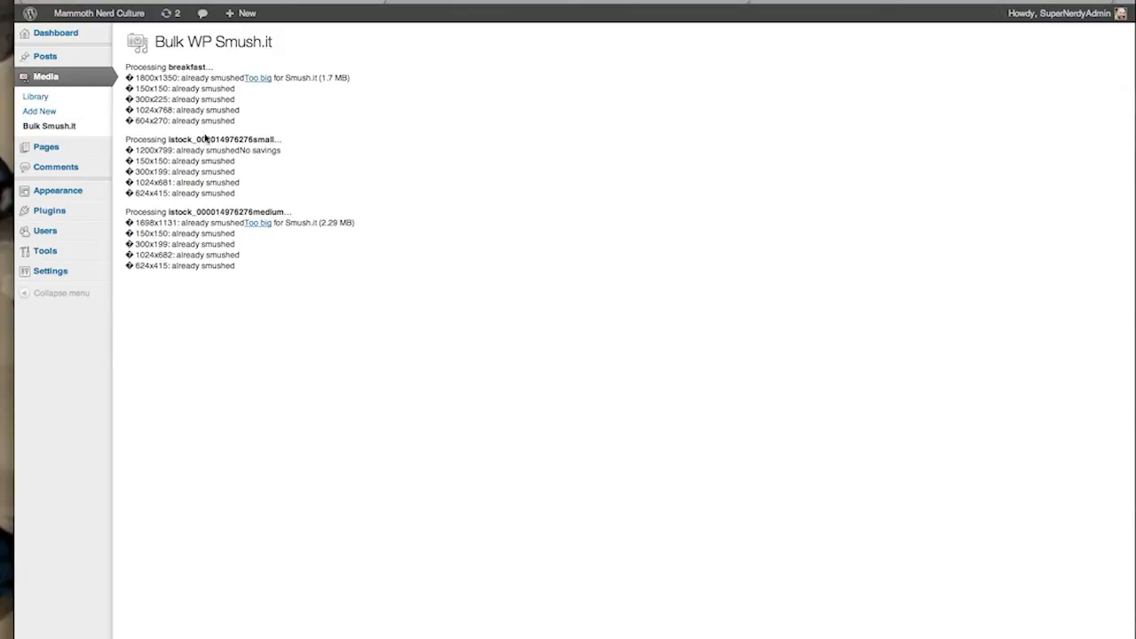
{"action": "mouse_move", "coordinate": [44, 56]}
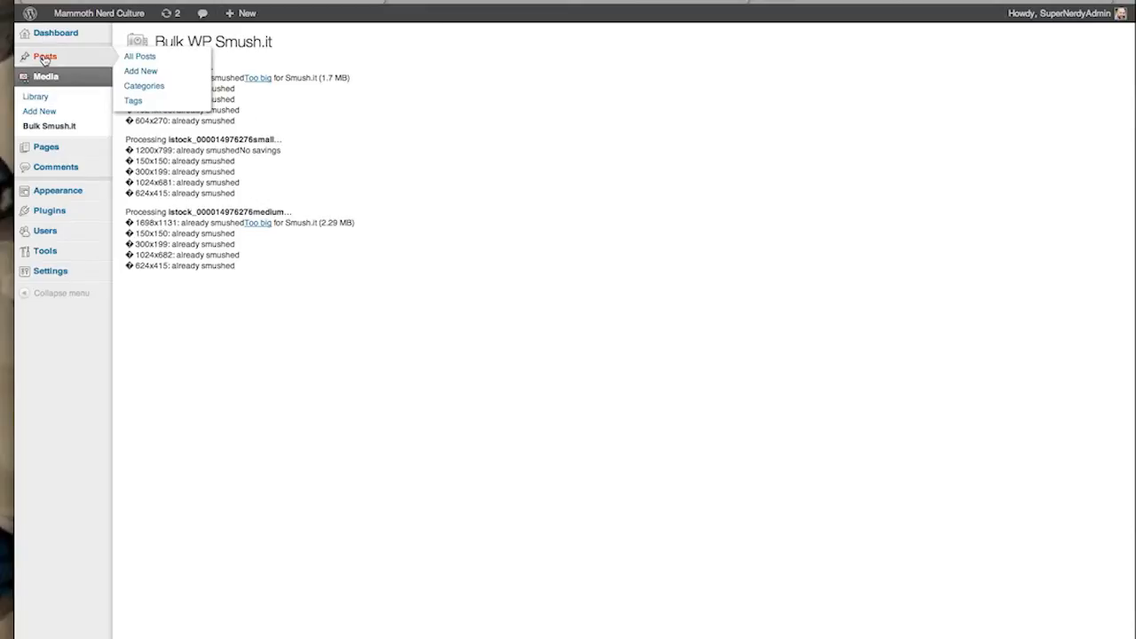
{"action": "mouse_move", "coordinate": [47, 77]}
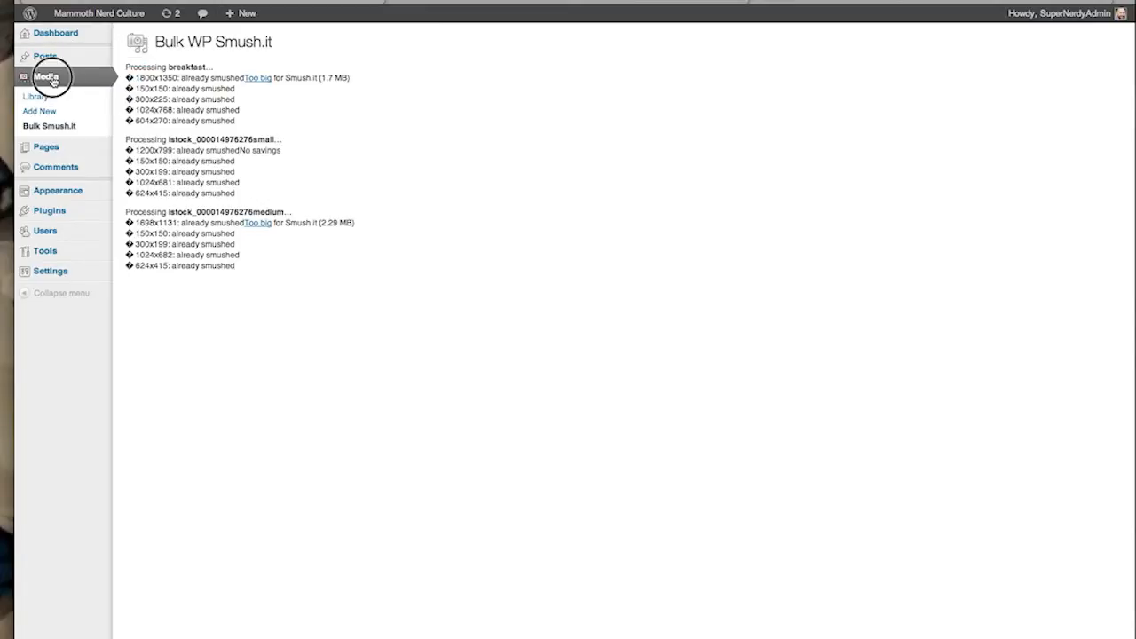
View the media library's Smush.it column, showing breakfast too big (1.7 MB)
{"action": "left_click", "coordinate": [36, 96]}
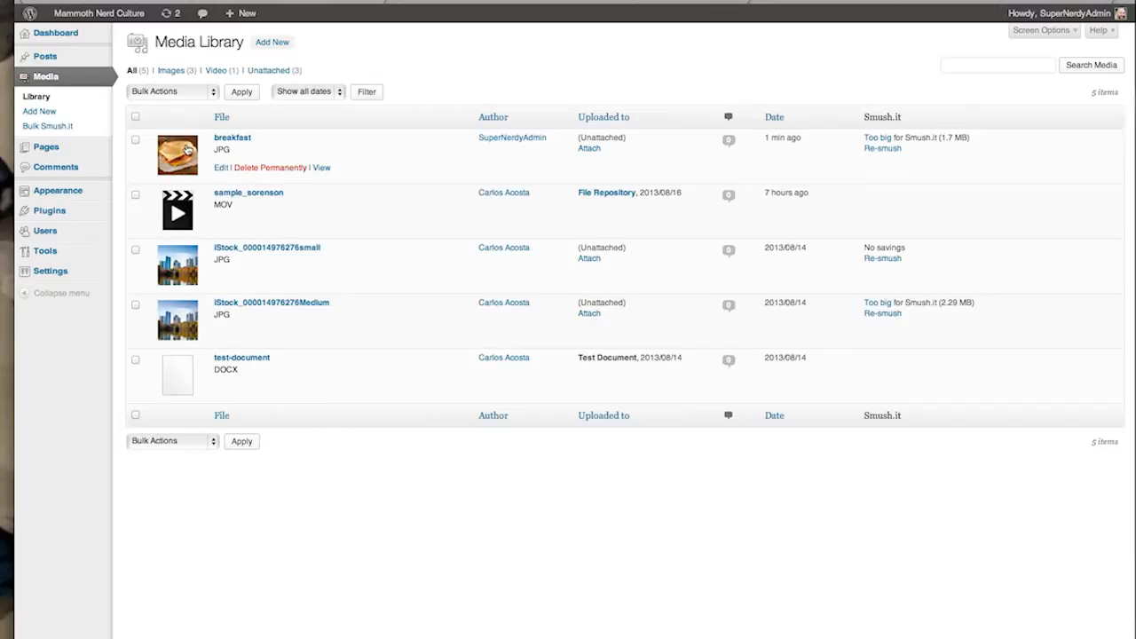
{"action": "mouse_move", "coordinate": [282, 140]}
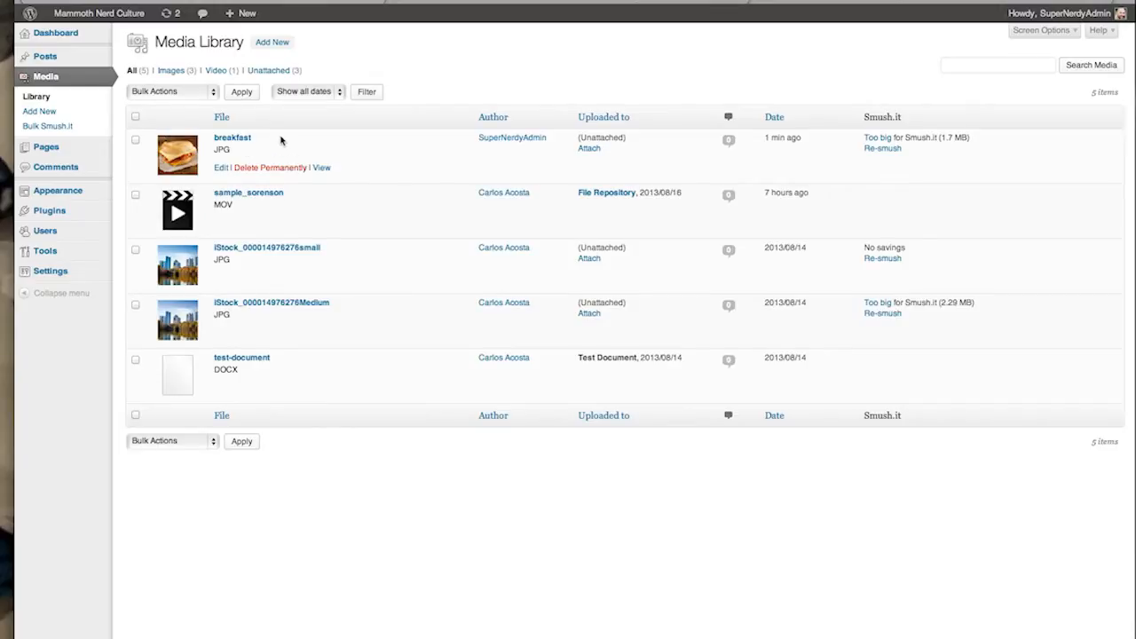
{"action": "mouse_move", "coordinate": [255, 187]}
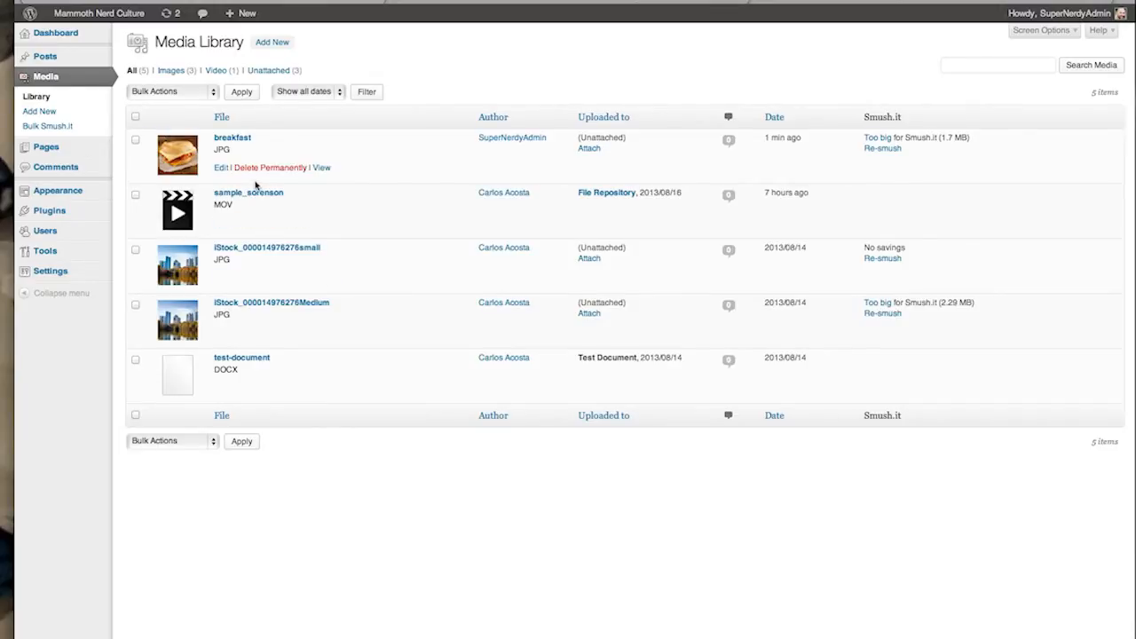